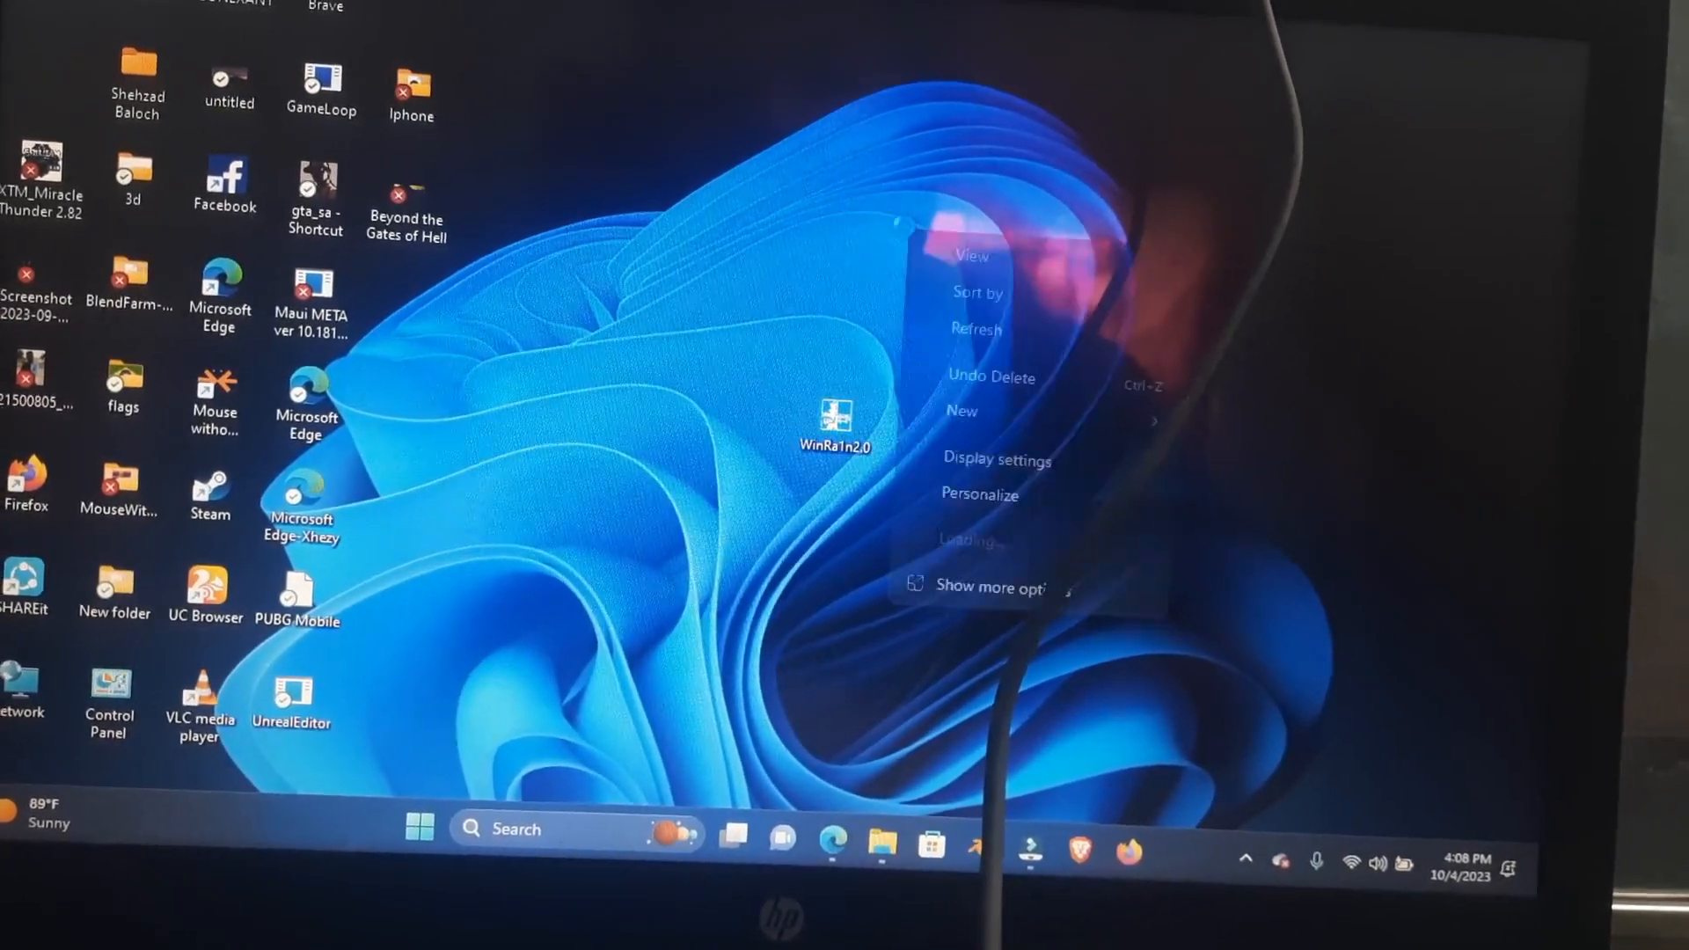
Dismiss the desktop's right-click menu, leaving the plain desktop with the WinRa1n2.0 shortcut
{"action": "left_click", "coordinate": [912, 516]}
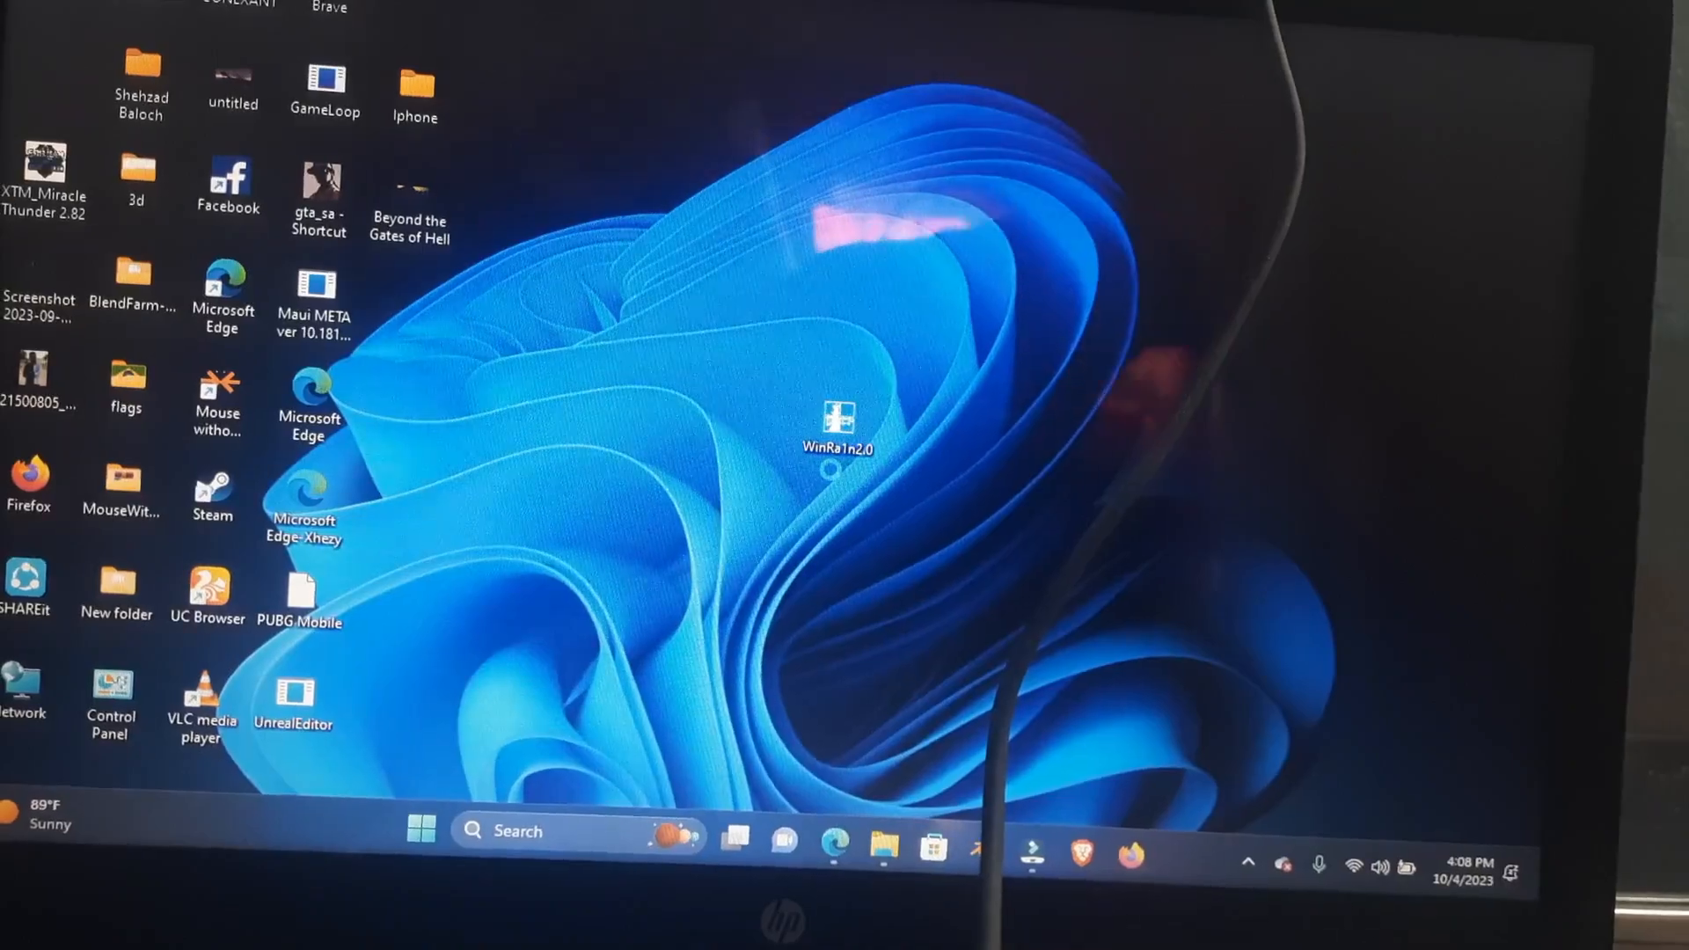
Launch WinRa1n 2.0 from its desktop icon and maximize its window
{"action": "double_click", "coordinate": [842, 425]}
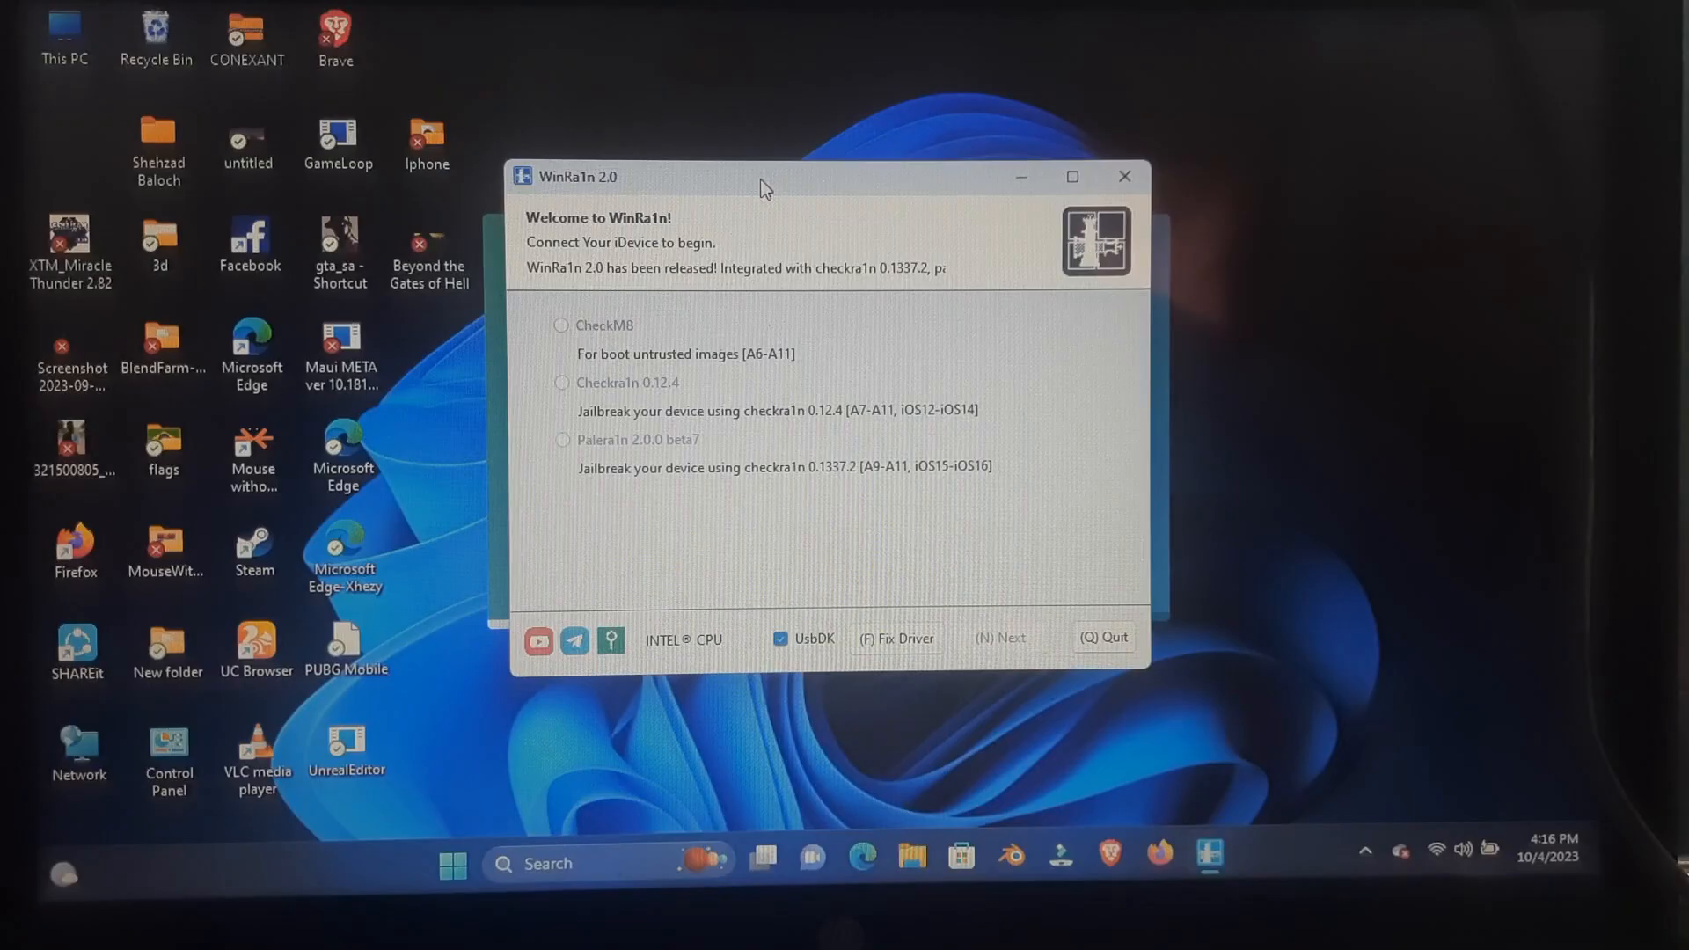
{"action": "left_click", "coordinate": [1070, 176]}
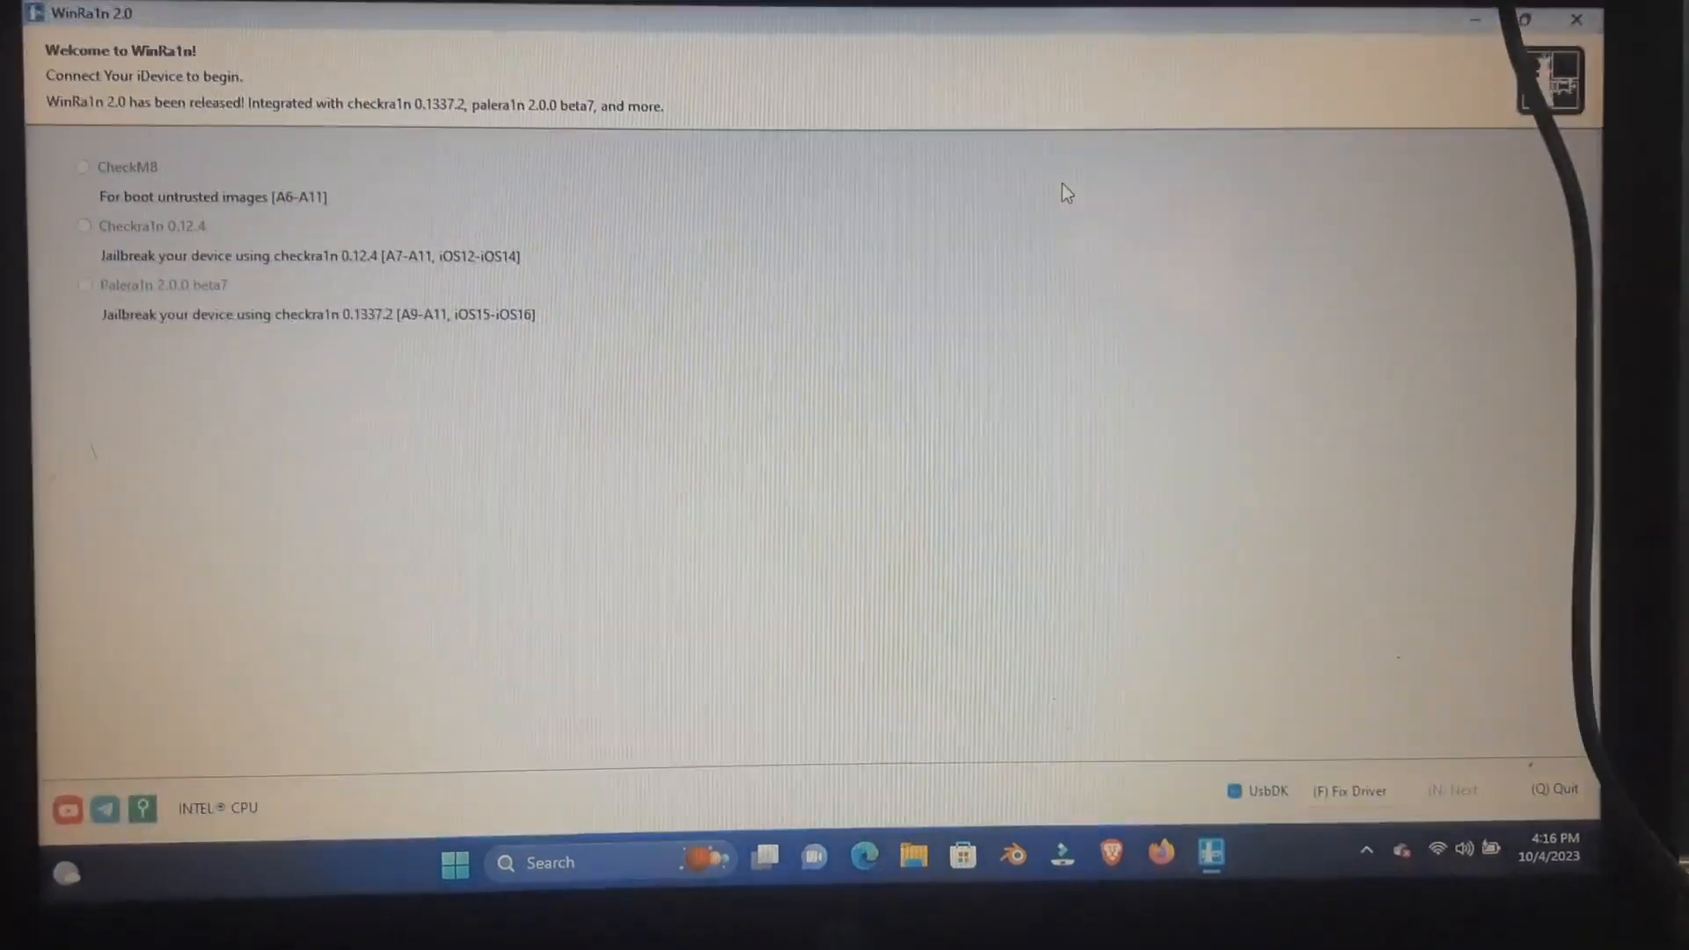